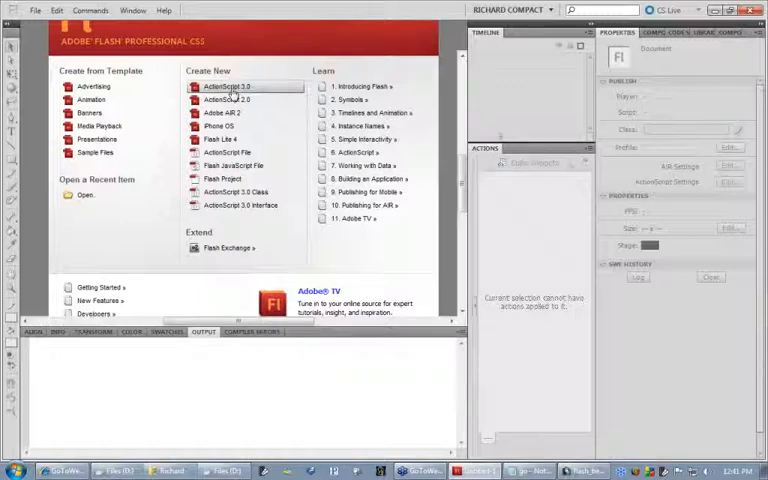
Step: Create a new ActionScript 3.0 document from the Welcome screen
click(227, 86)
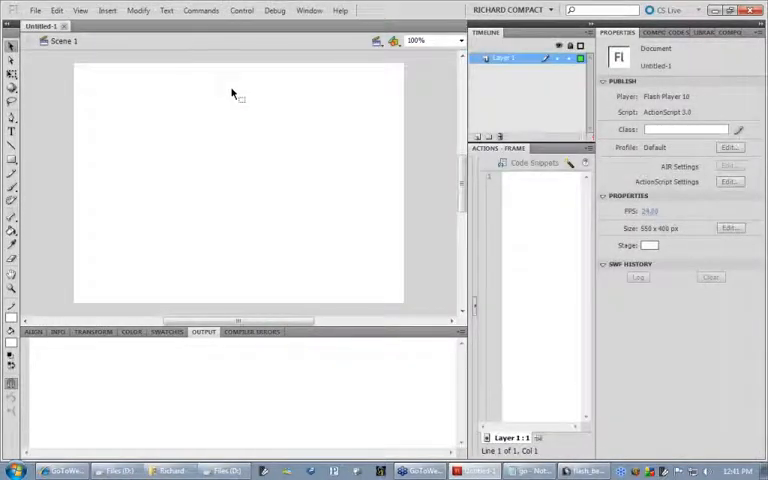
mouse_move(345, 190)
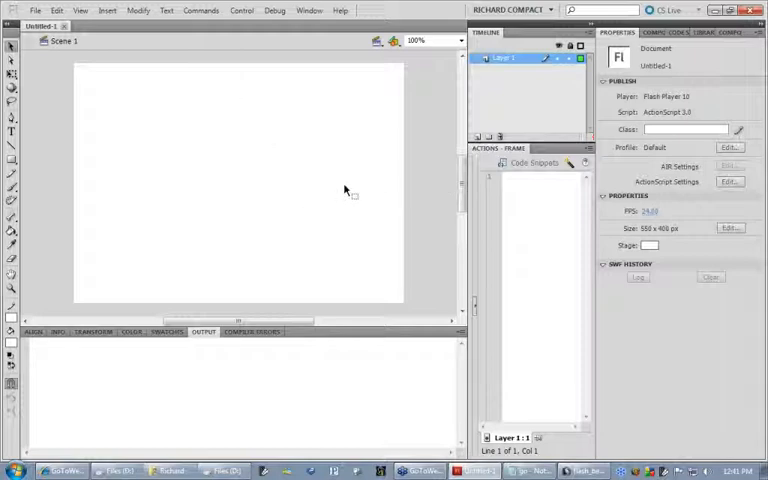
mouse_move(110, 117)
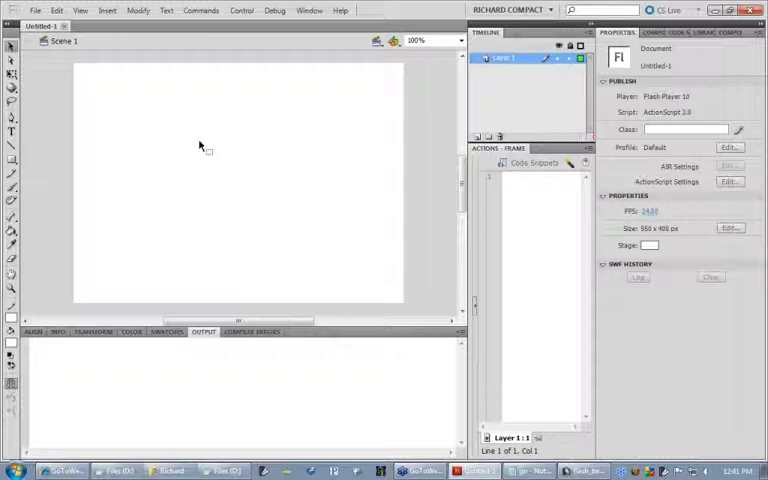
mouse_move(207, 147)
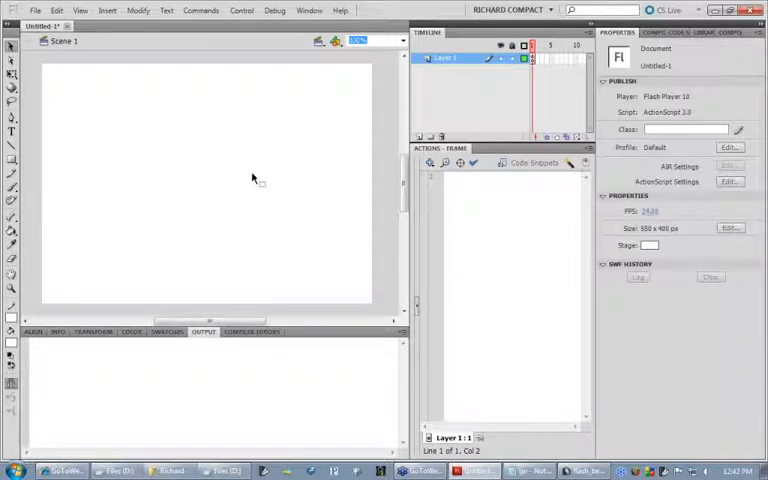
Step: Set the stage to 560 × 430 px with a black background colour
click(138, 10)
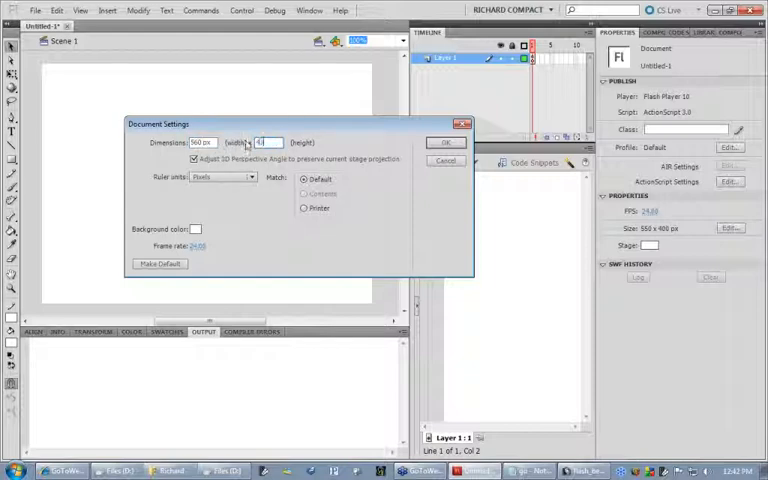
text(430)
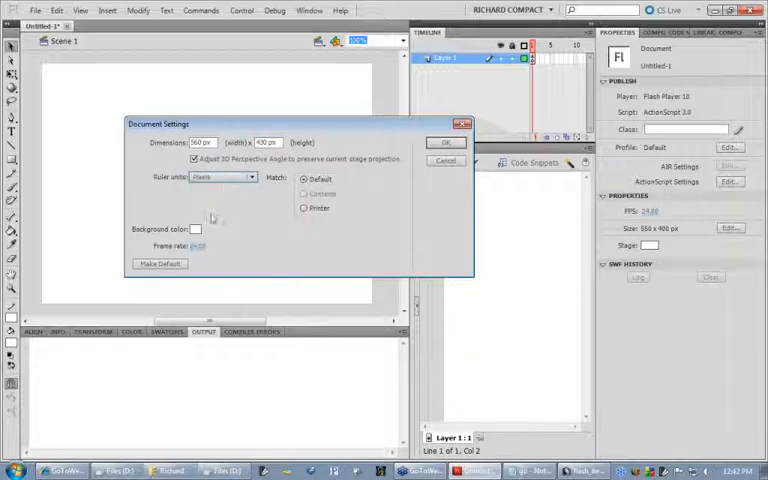
click(196, 229)
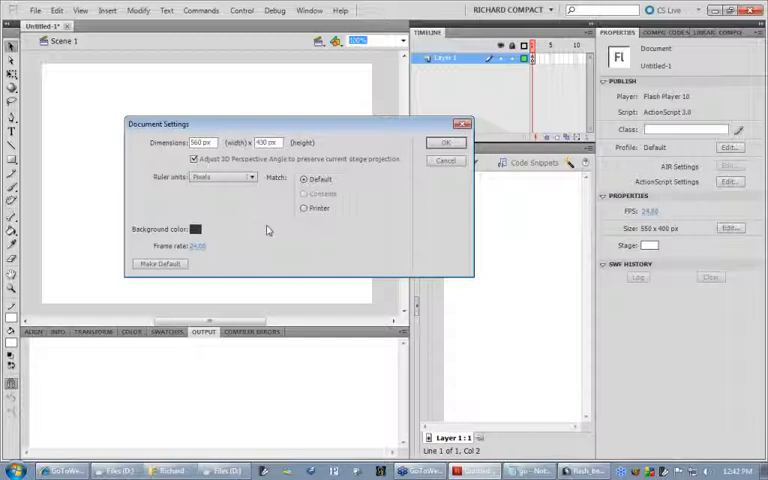
mouse_move(280, 218)
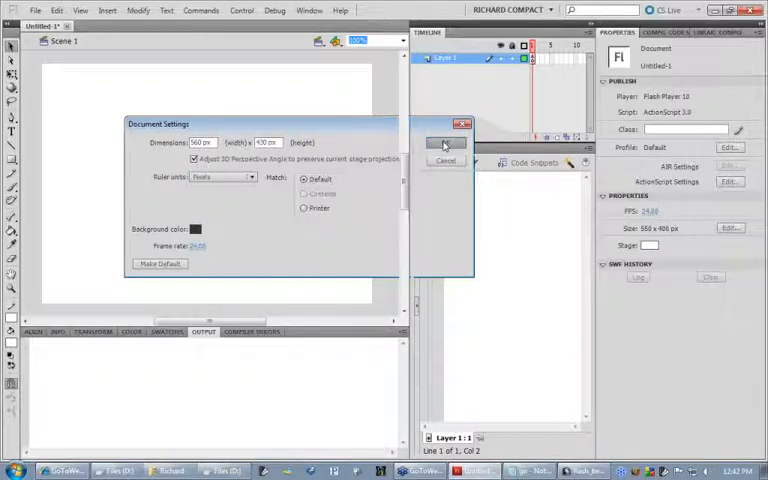
Step: Apply the stage settings and save the document as gallery.fla in D:\Work
click(445, 143)
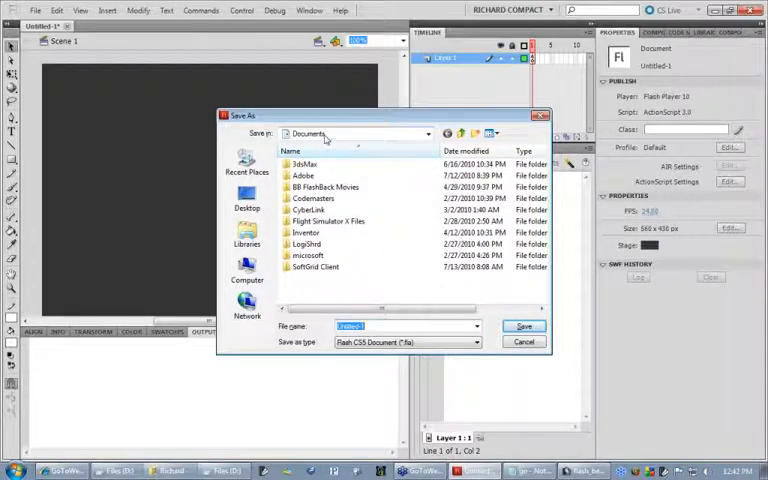
click(427, 133)
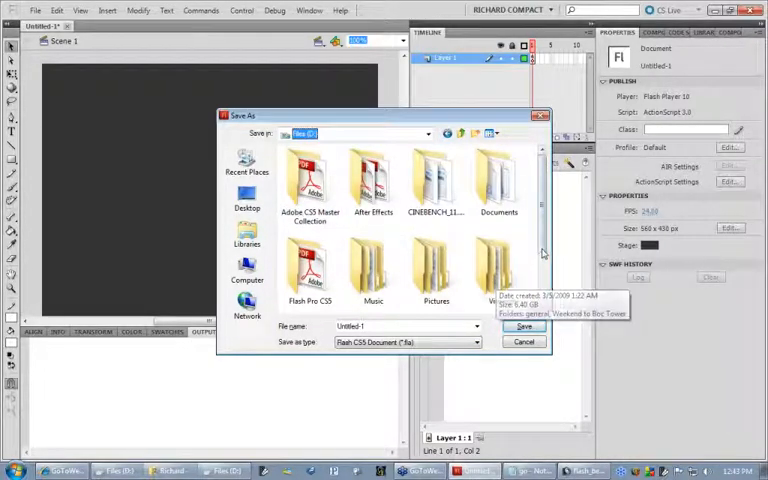
scroll(down, 3)
text(galle)
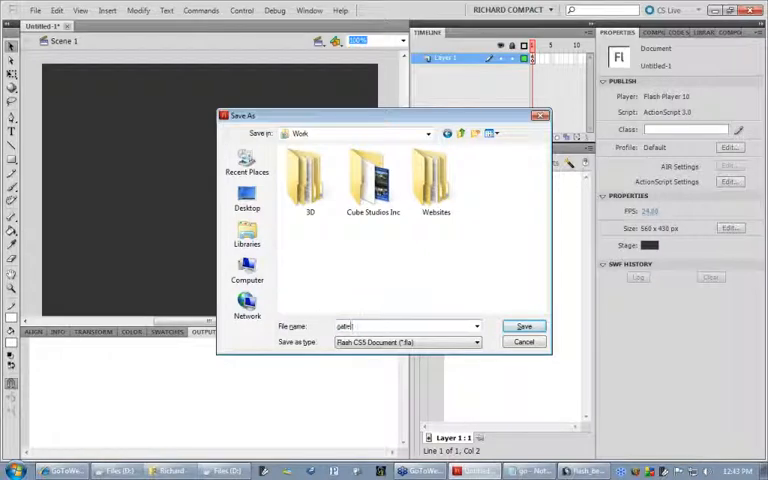
click(524, 326)
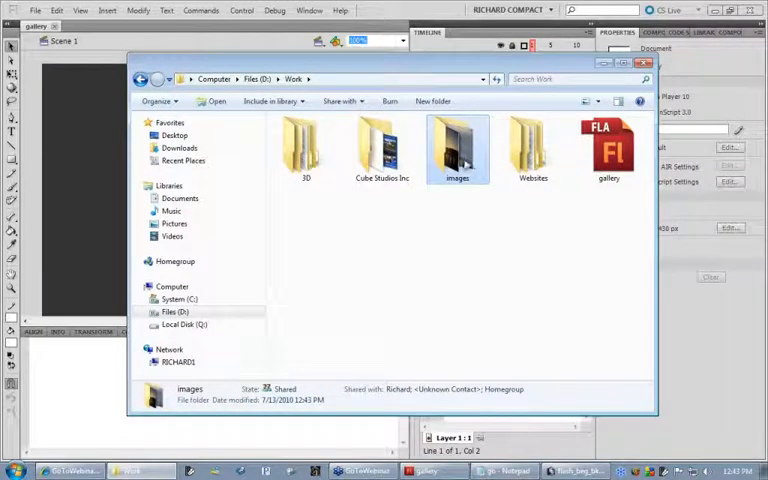
Step: Open the images folder in D:\Work and inspect the photos image01 to image06
click(609, 150)
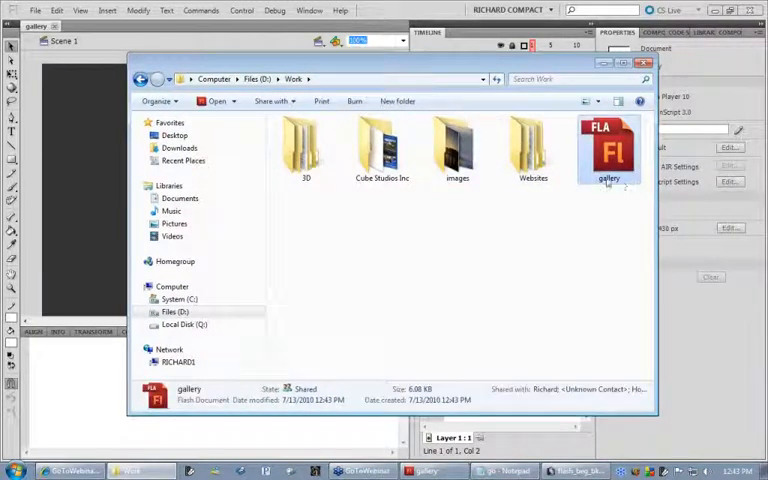
double_click(457, 150)
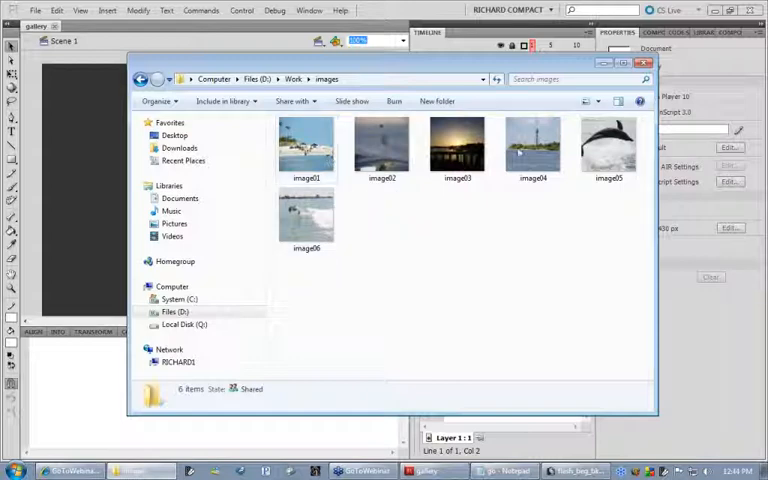
click(532, 145)
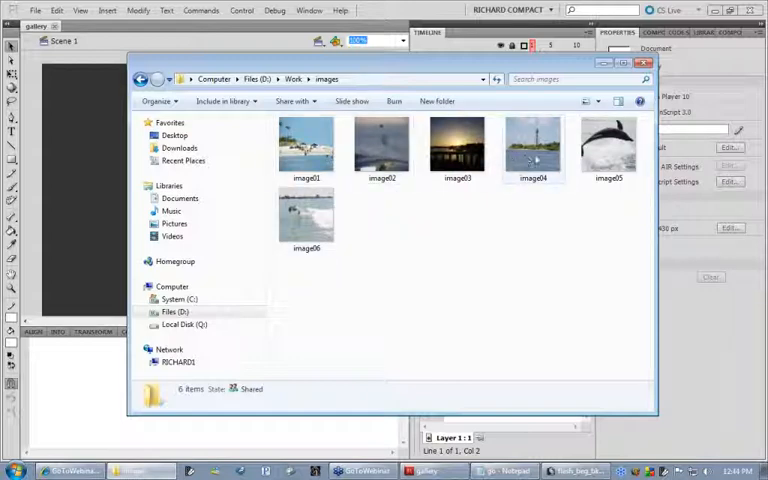
click(306, 145)
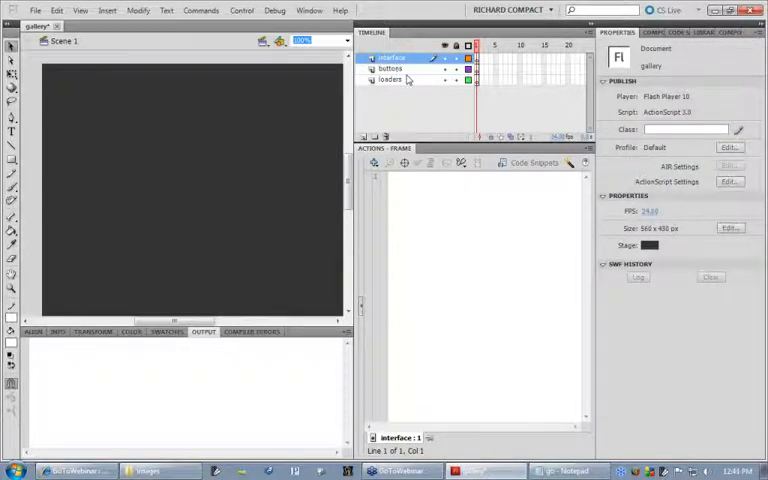
Step: Select the loaders layer as the target for the UILoader
click(390, 79)
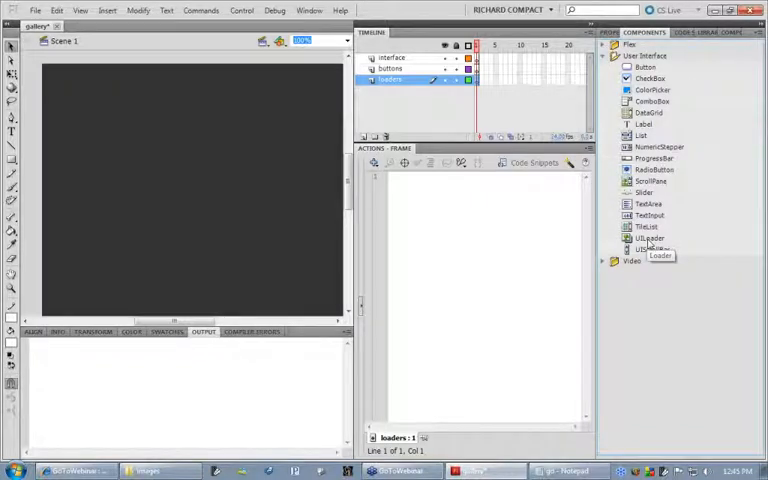
mouse_move(650, 249)
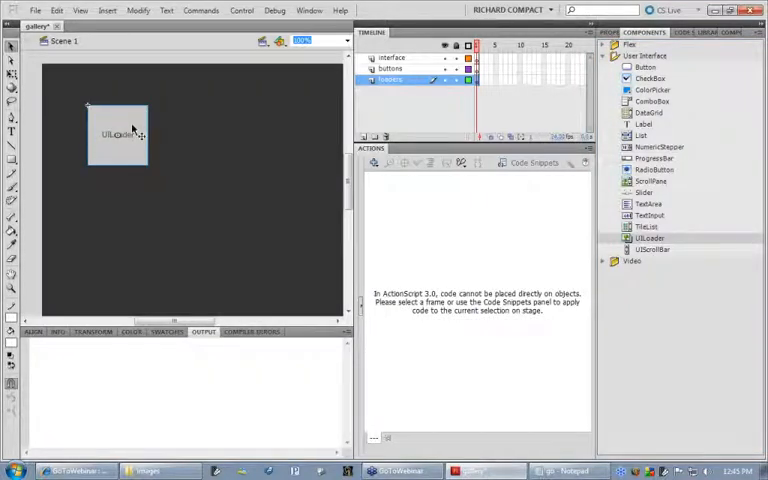
mouse_move(152, 113)
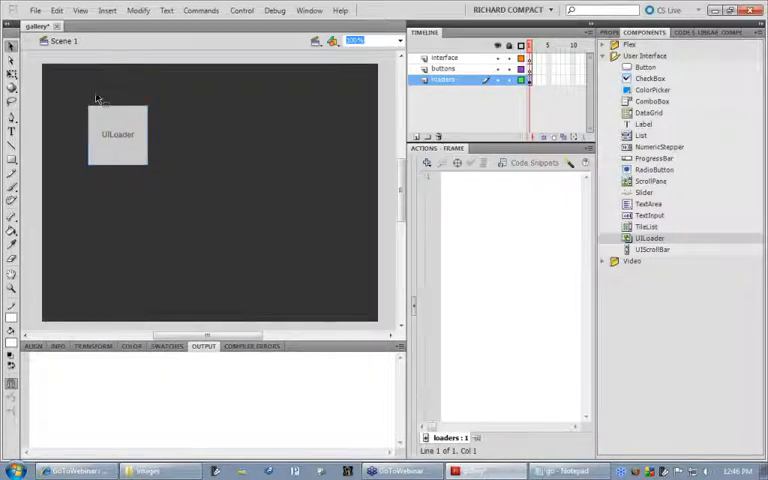
Step: Move the UILoader toward the top-left corner and begin entering its instance name, icon1
click(117, 134)
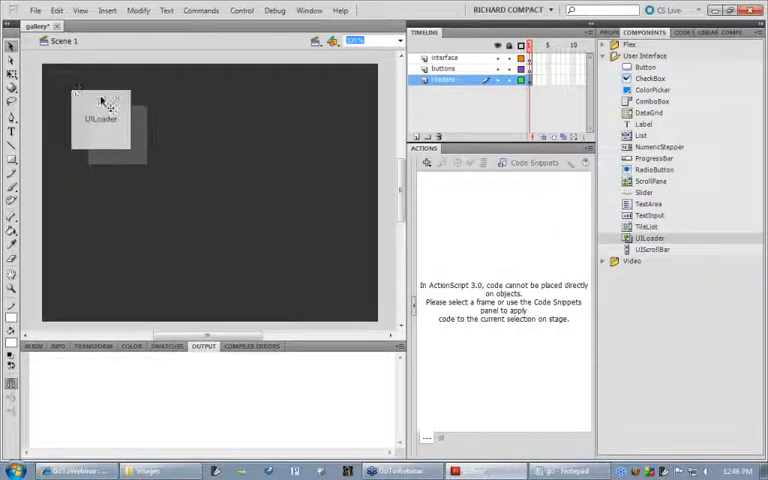
drag(100, 118, 75, 93)
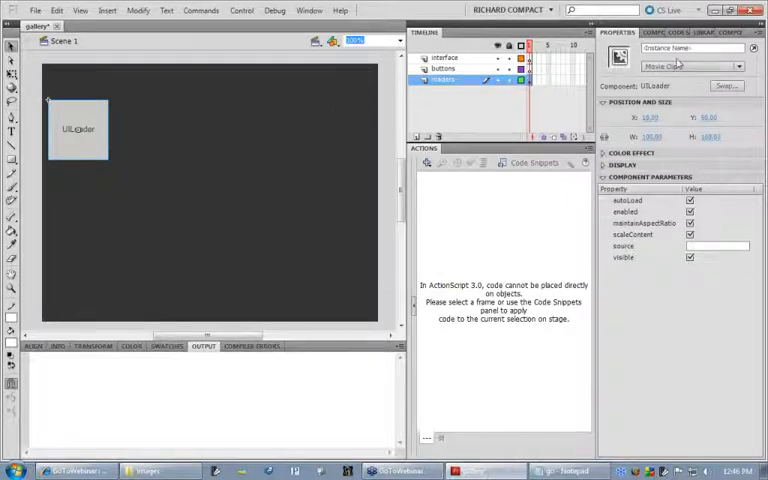
click(690, 47)
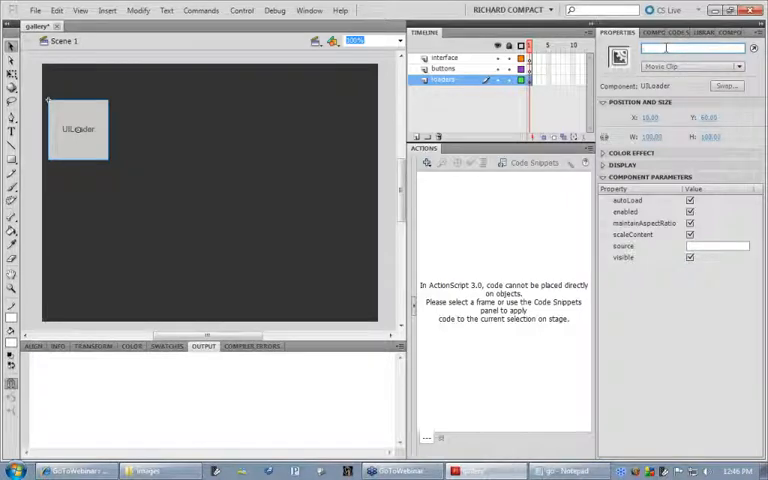
text(con1)
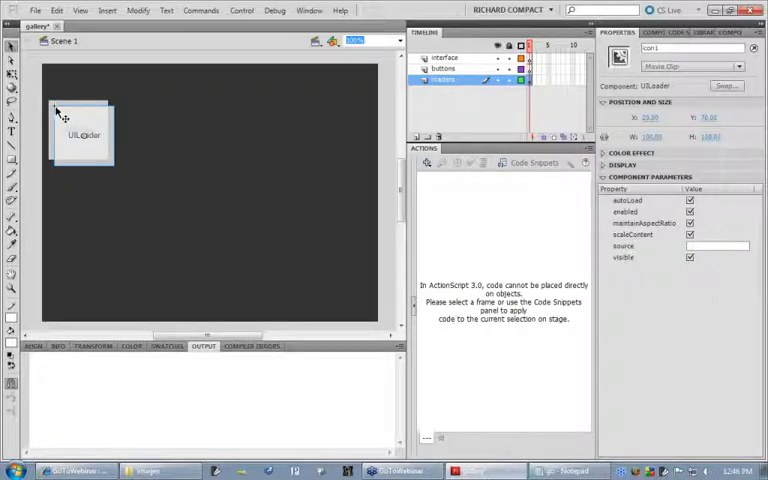
Step: Duplicate the UILoader into a two-column, three-row grid, then deselect
drag(78, 130, 183, 142)
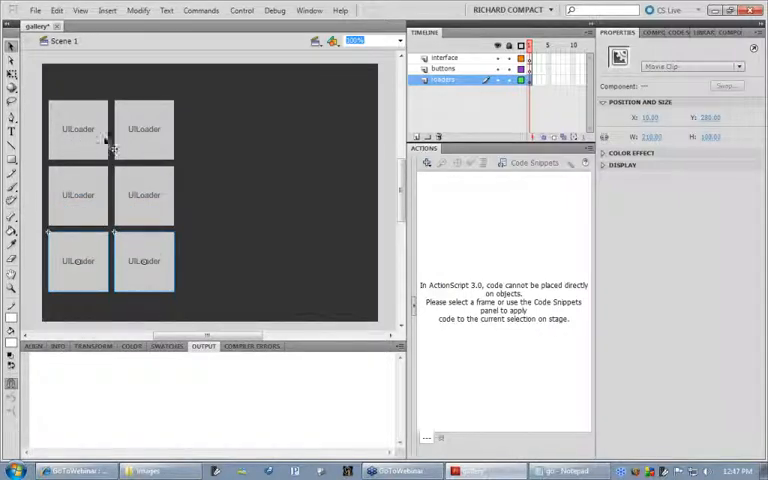
click(79, 129)
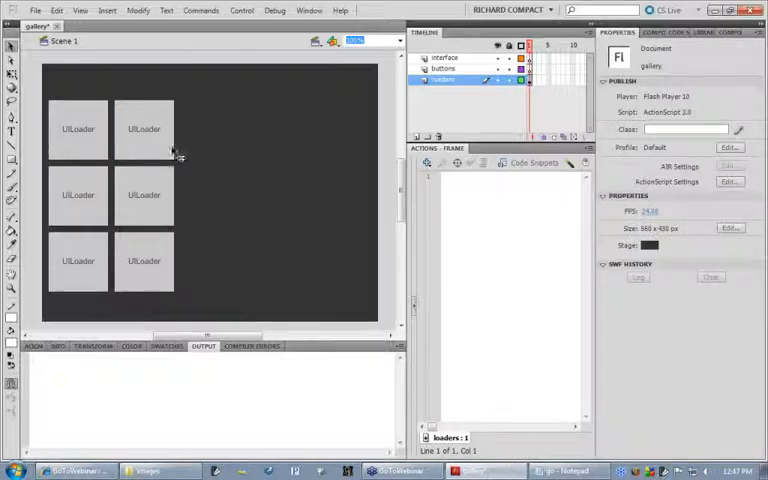
Step: Select the grid's loaders in turn to check and assign numbered names like icon3 and icon4
click(78, 128)
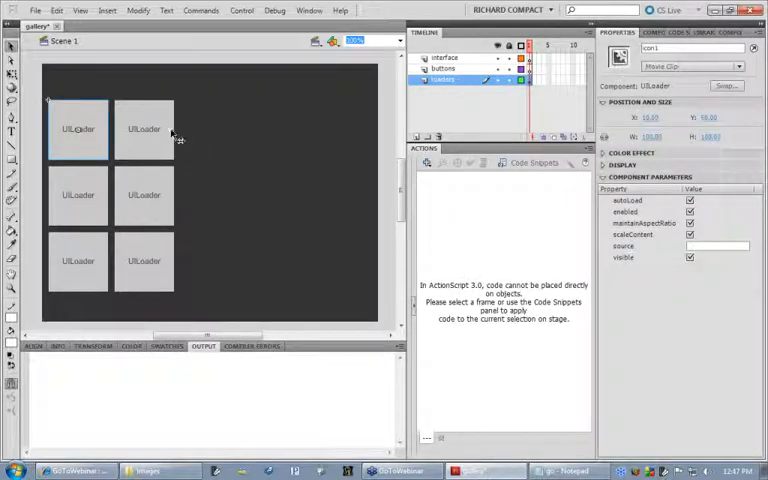
click(144, 128)
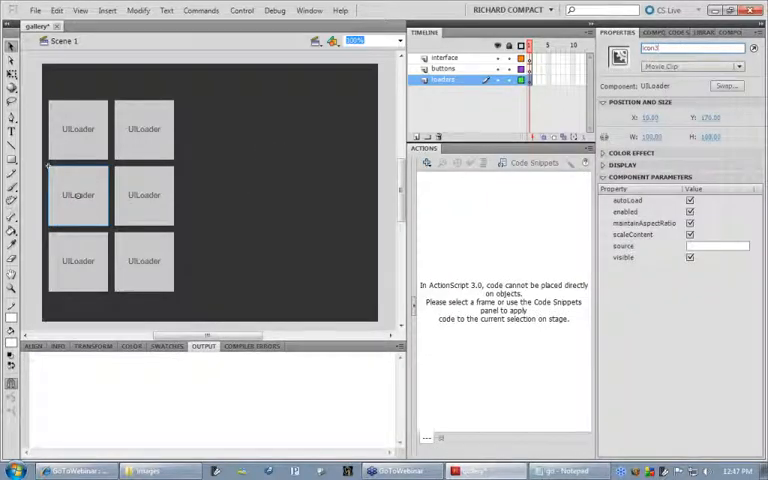
click(144, 195)
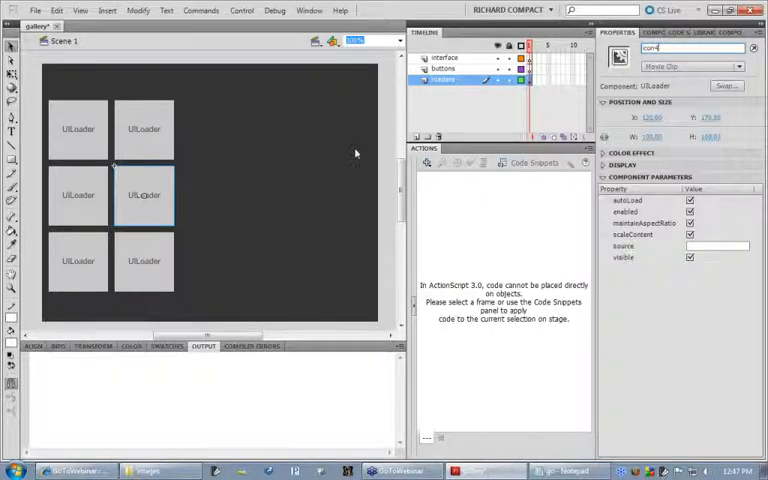
click(78, 261)
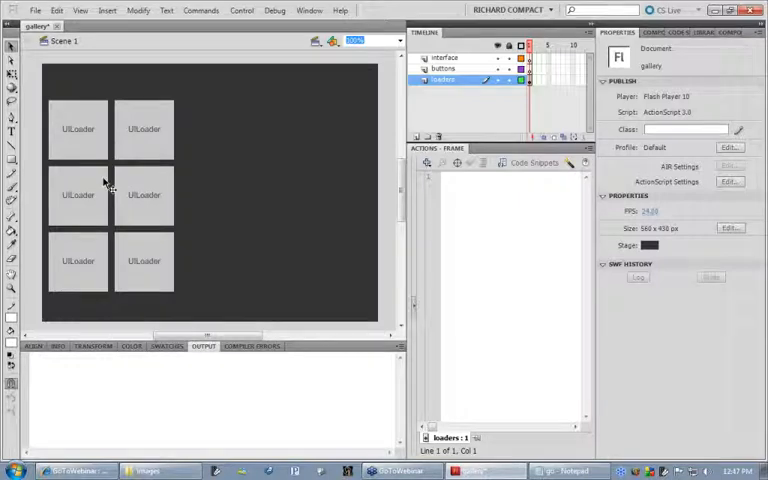
click(78, 128)
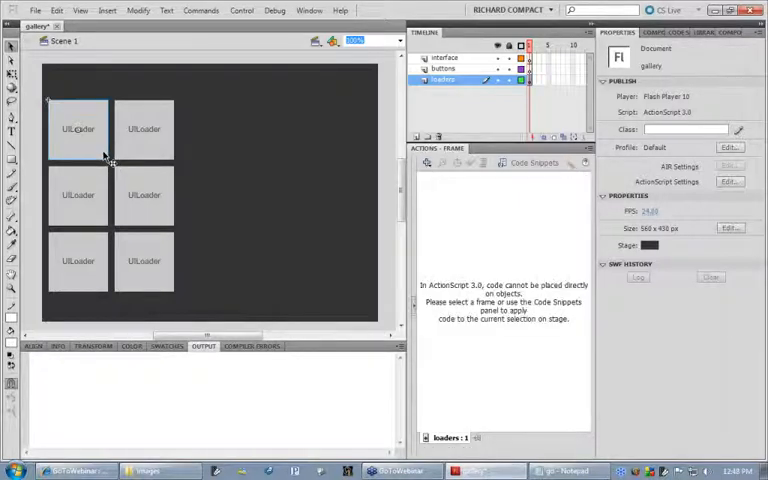